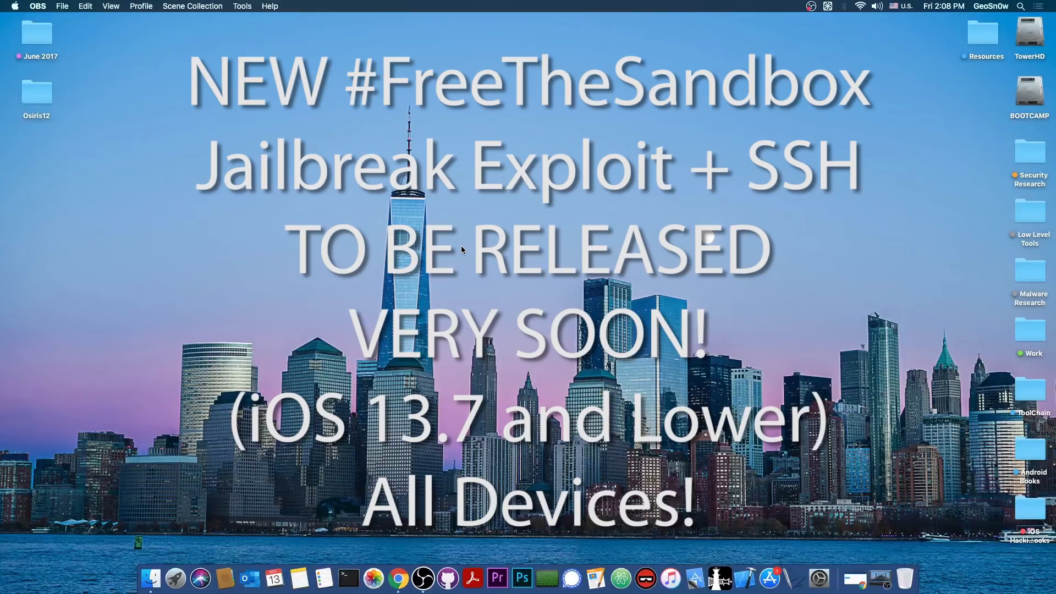
mouse_move(877, 489)
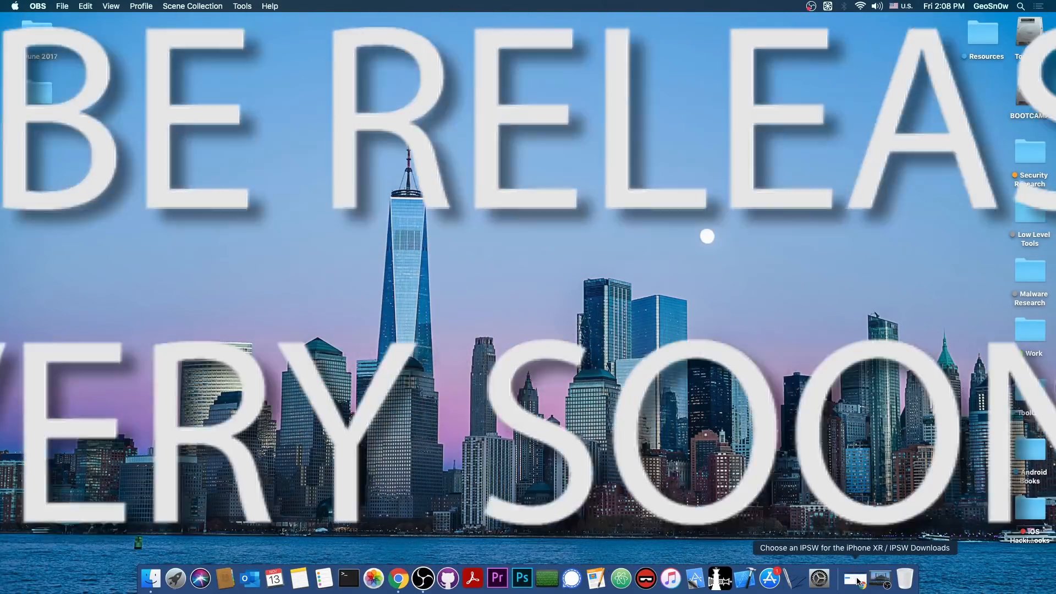
Step: Bring Chrome forward on the ipsw.me iPhone XR page and scroll toward the iOS 13.x unsigned builds
left_click(399, 578)
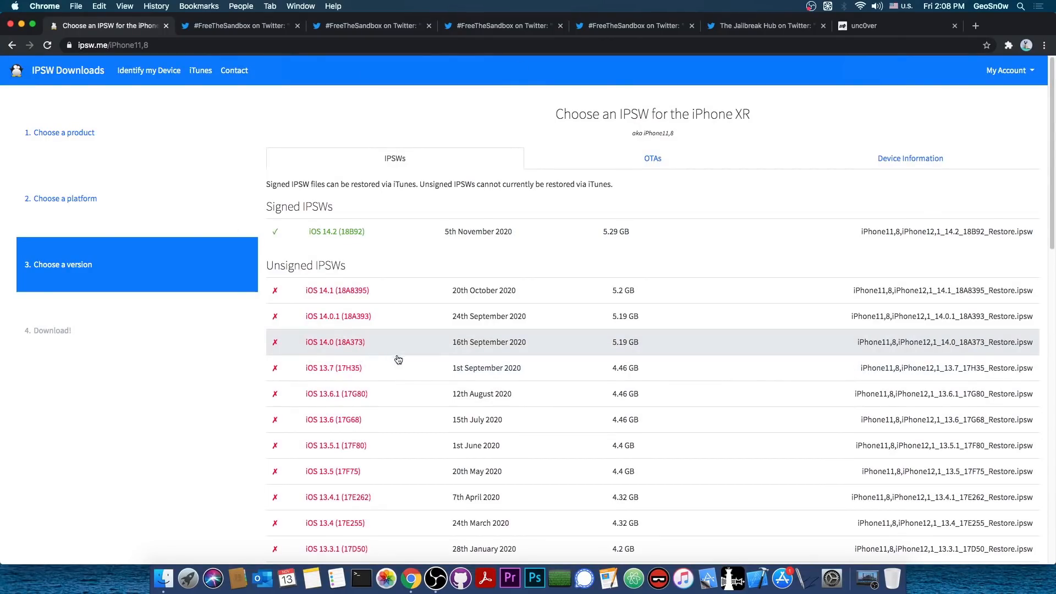
mouse_move(430, 372)
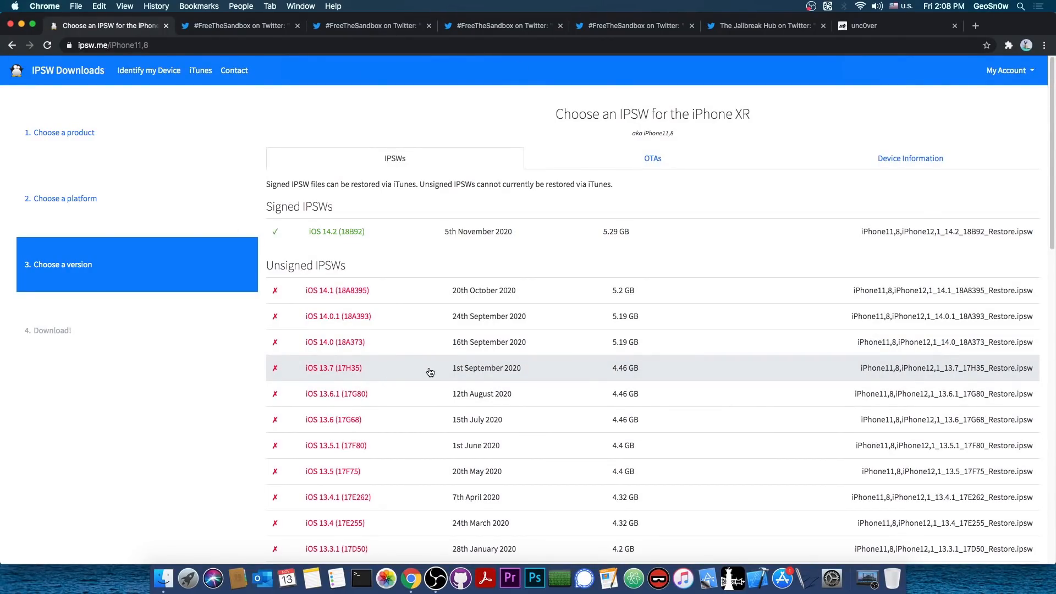
scroll("down", 3)
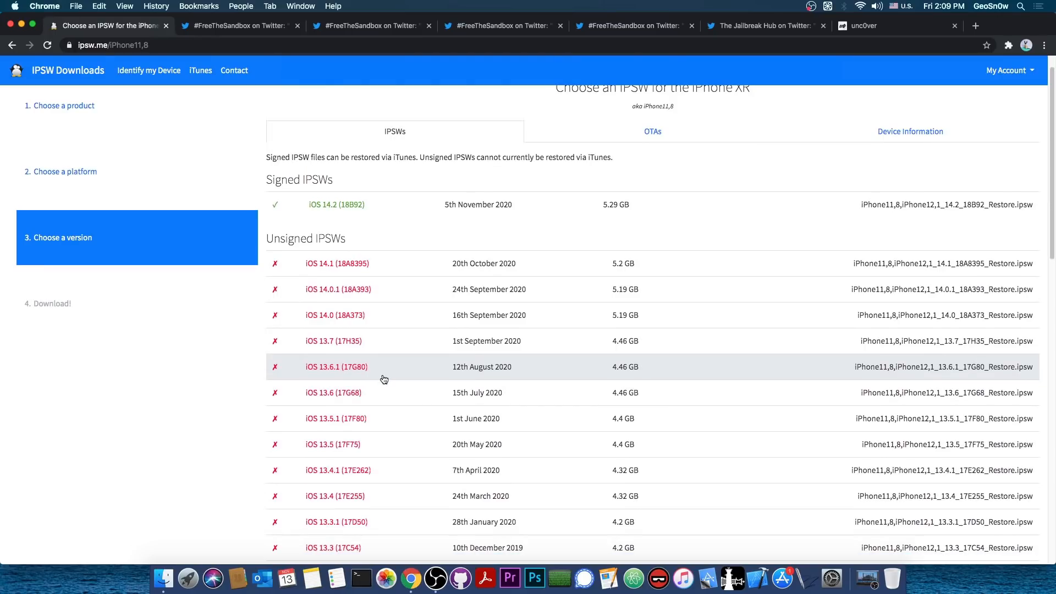
mouse_move(379, 343)
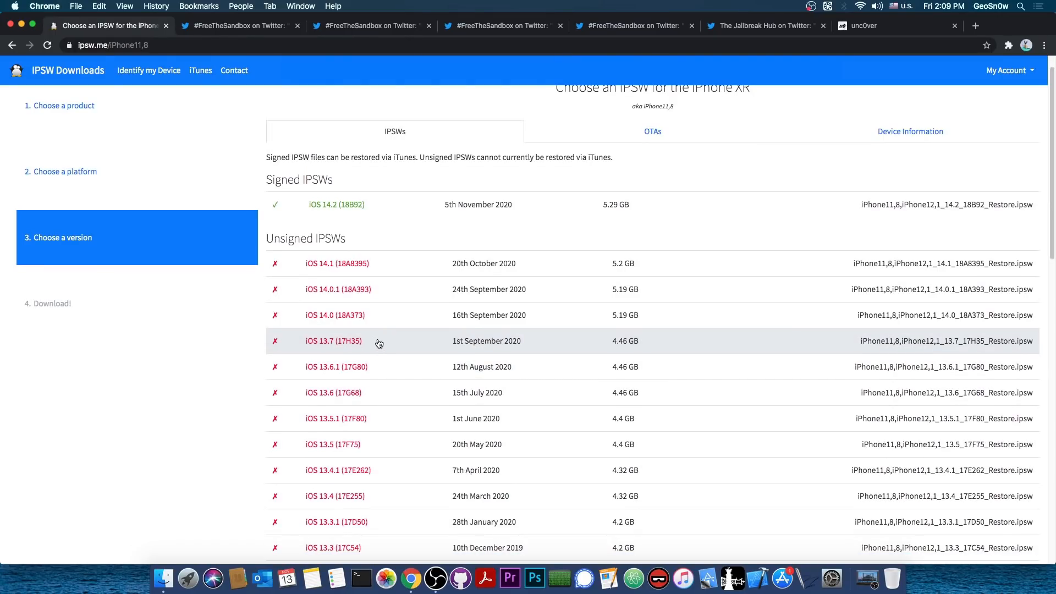
Step: View the #FreeTheSandbox tester tweets, then briefly launch and close checkra1n
left_click(237, 26)
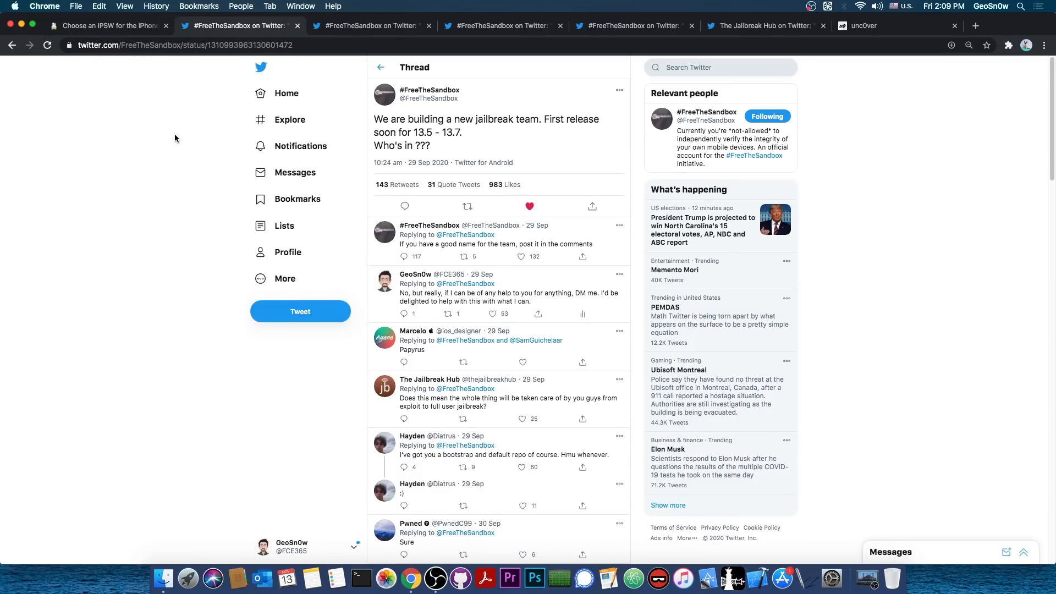
mouse_move(438, 180)
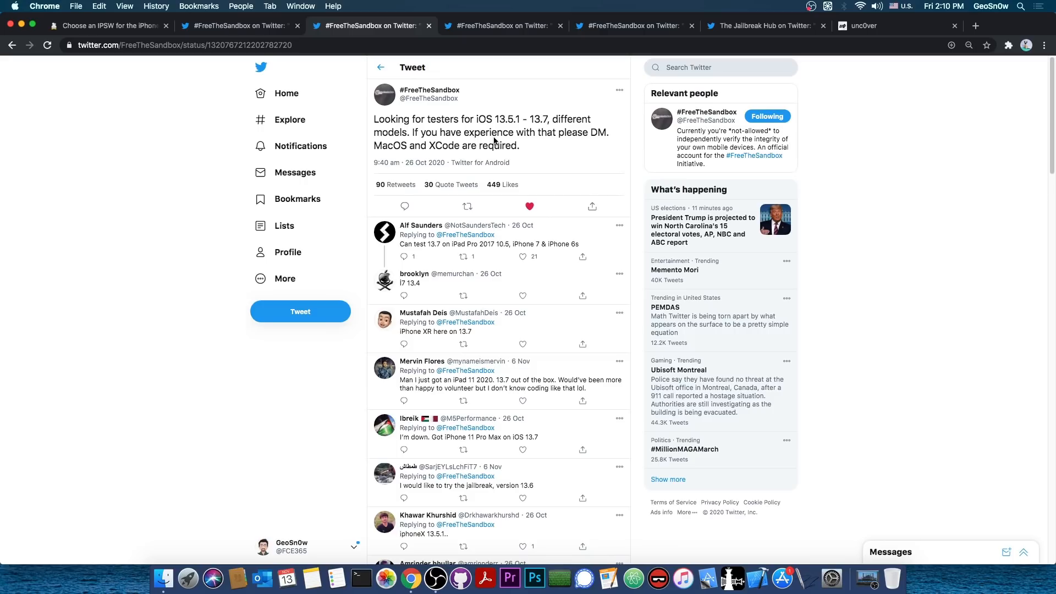
mouse_move(732, 579)
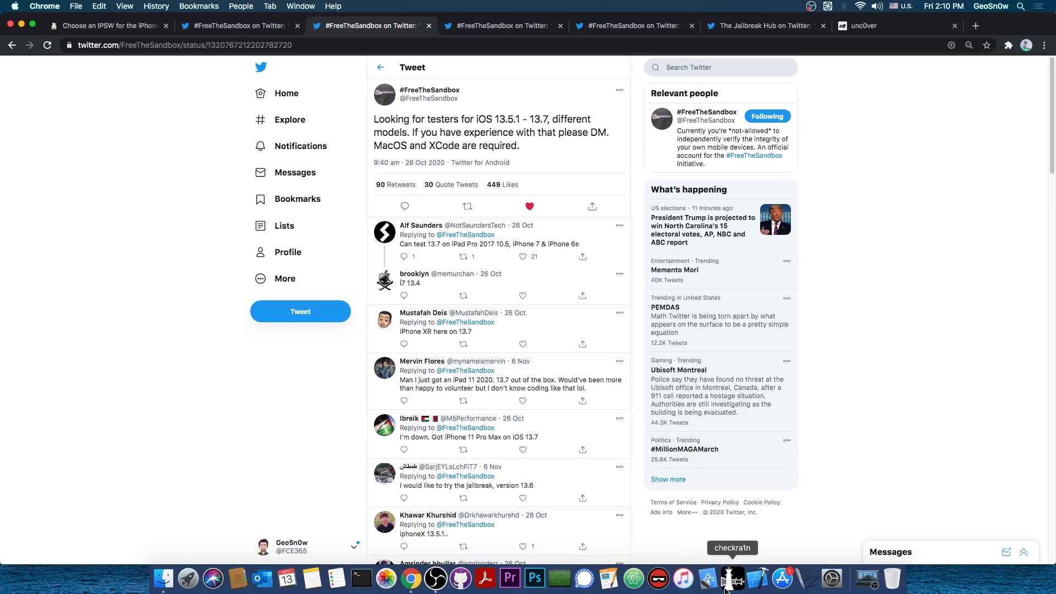
left_click(733, 578)
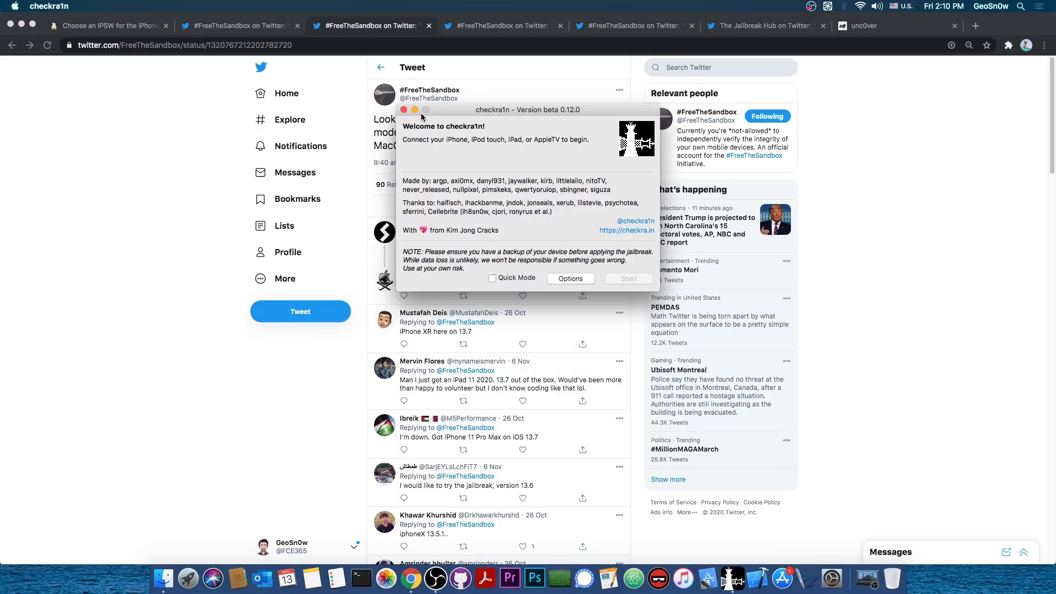
left_click(405, 110)
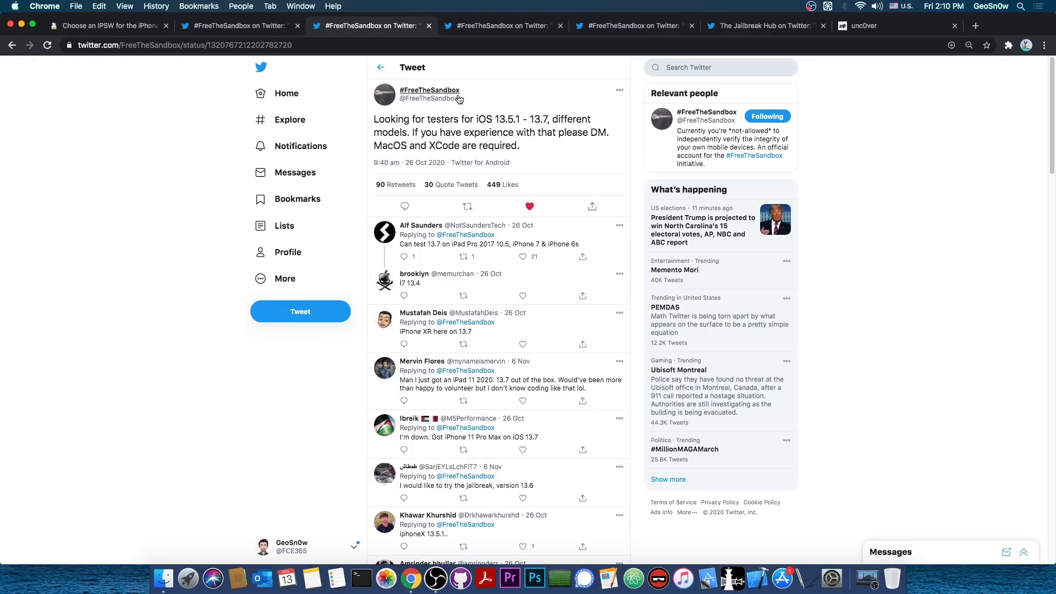
Step: Read the LPE-with-PAC-bypass tweet and its replies, then move to the unc0ver site
left_click(500, 25)
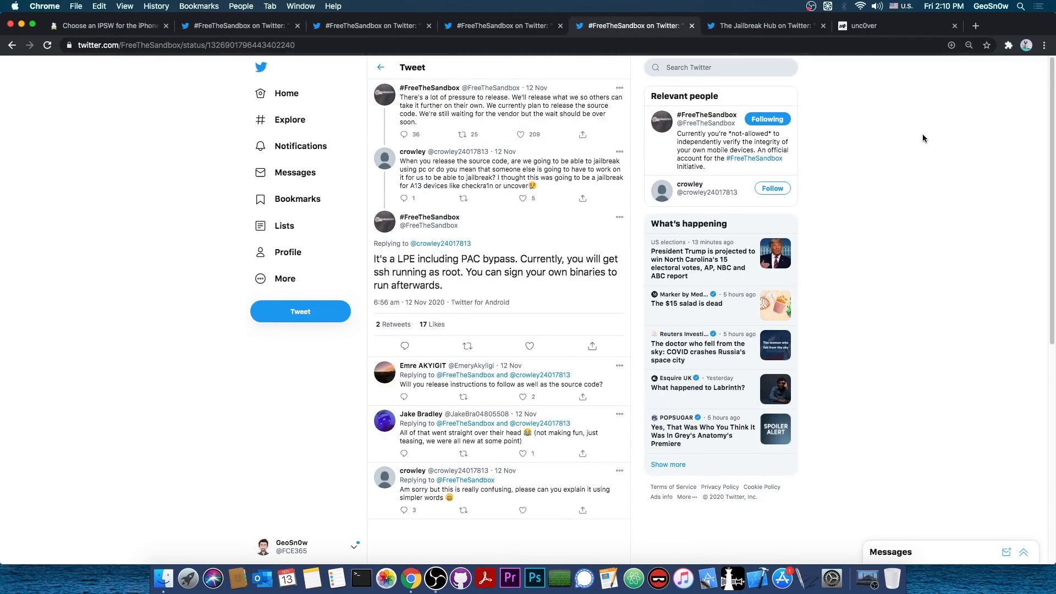
mouse_move(733, 137)
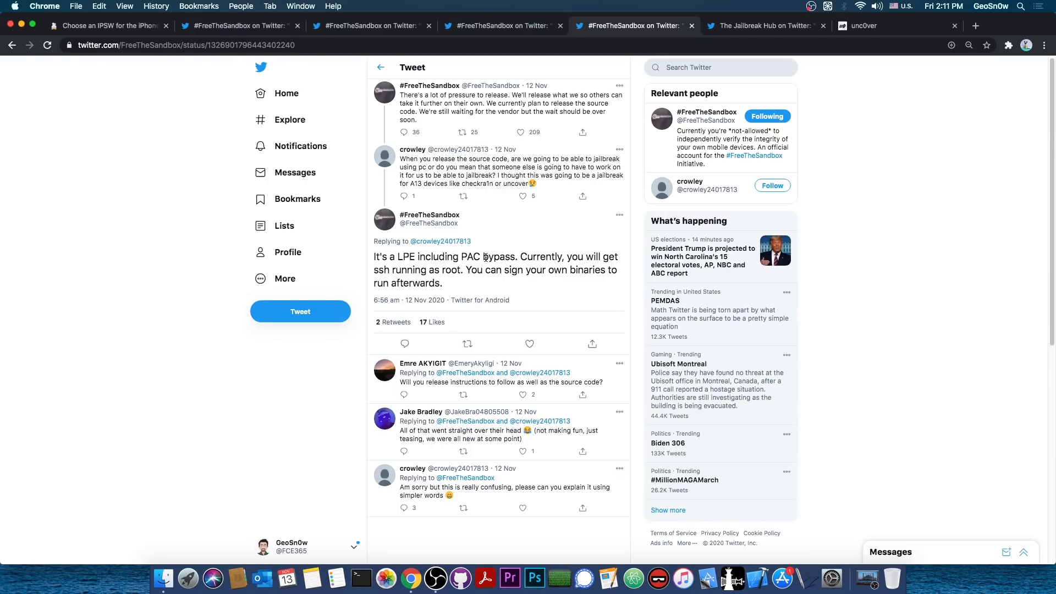
mouse_move(465, 285)
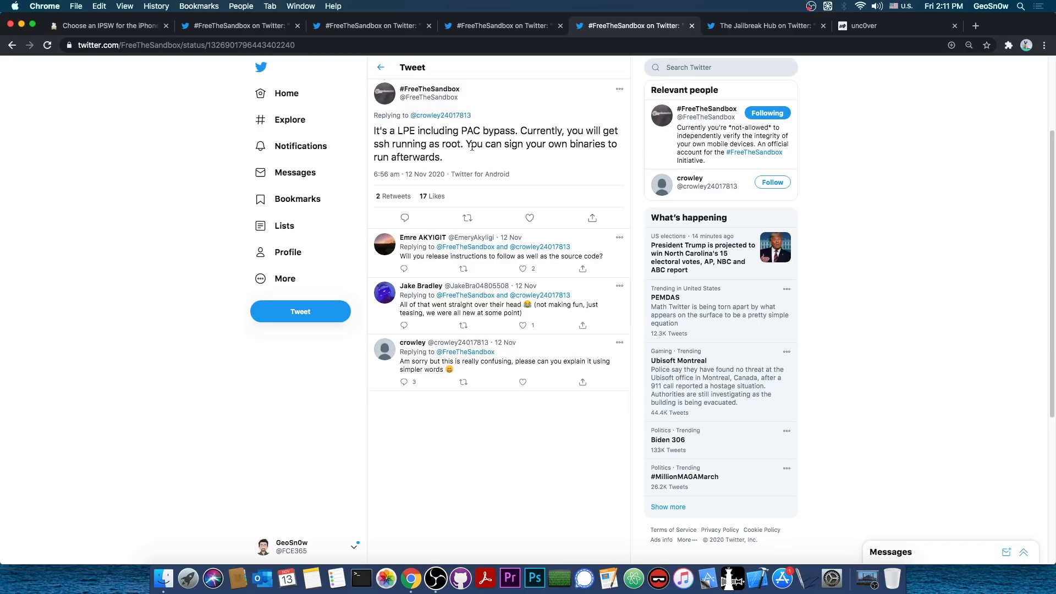
scroll("up", 3)
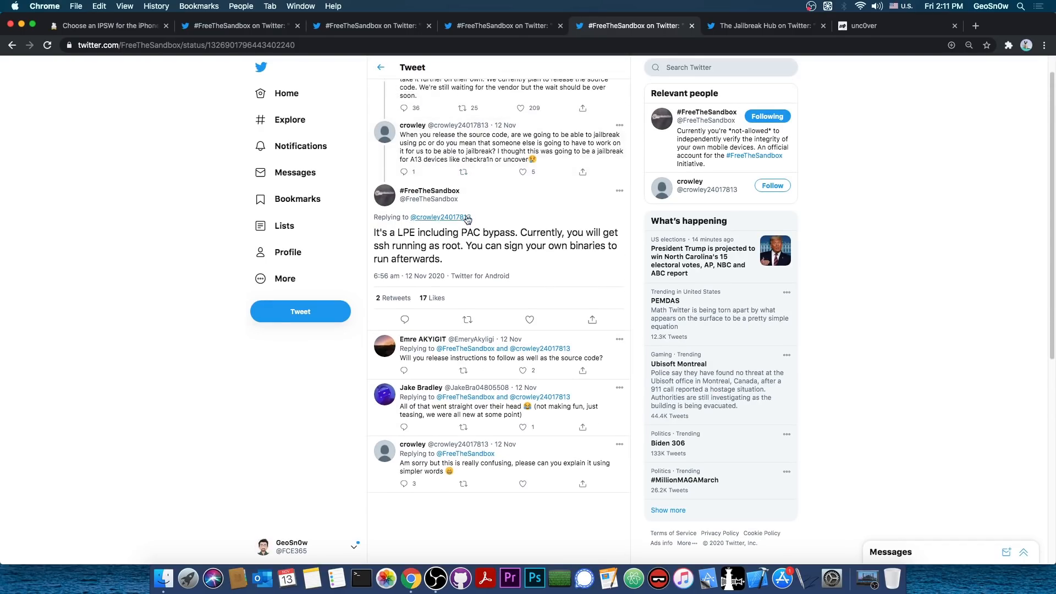
mouse_move(432, 297)
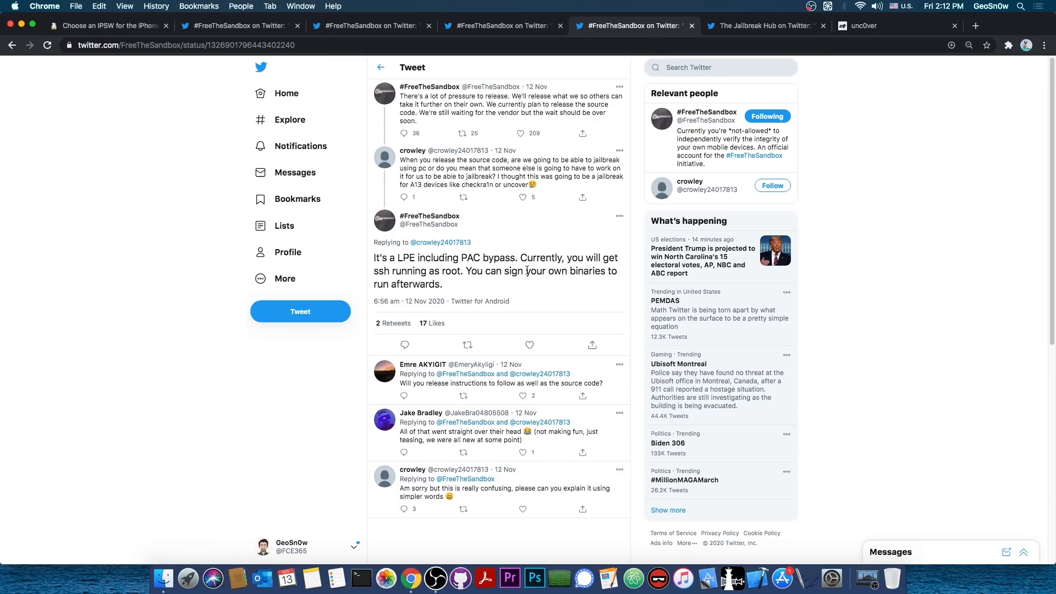
left_click(862, 26)
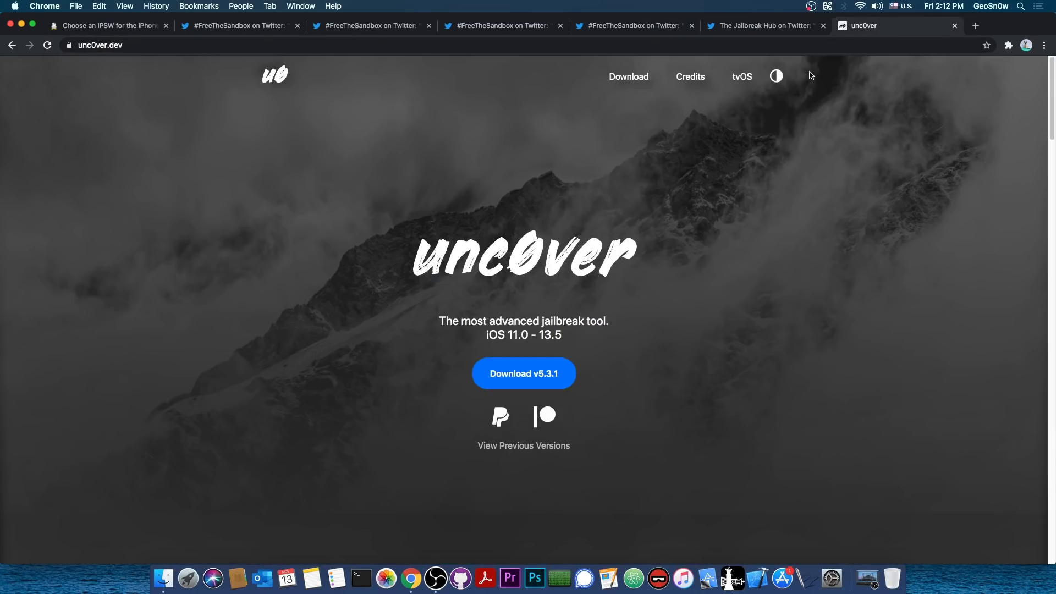
mouse_move(791, 106)
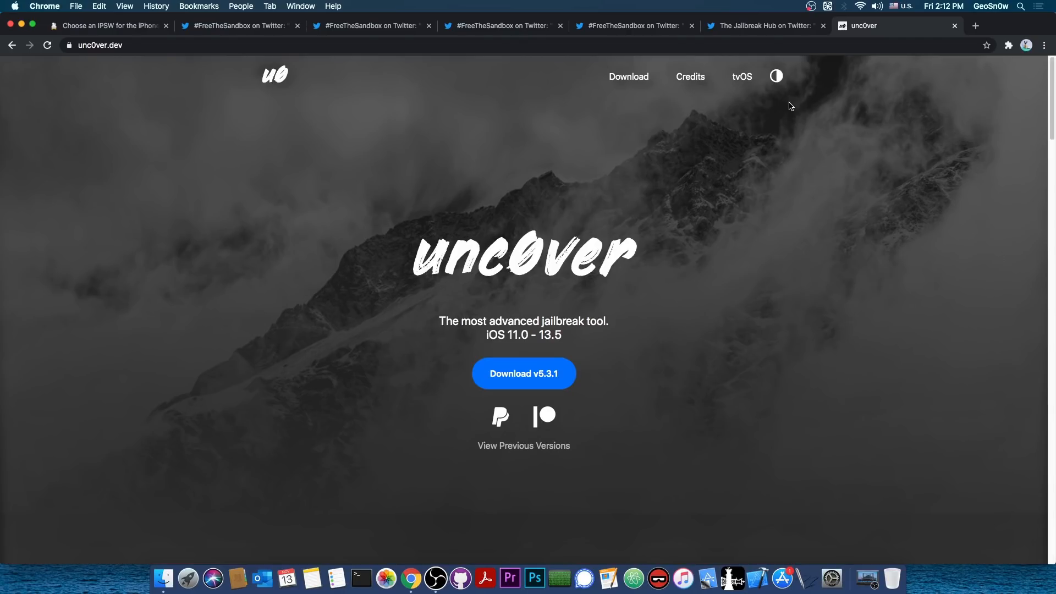
Step: Skim unc0ver.dev and its installation guide, then return to the iPhone XR IPSW listing
left_click(633, 26)
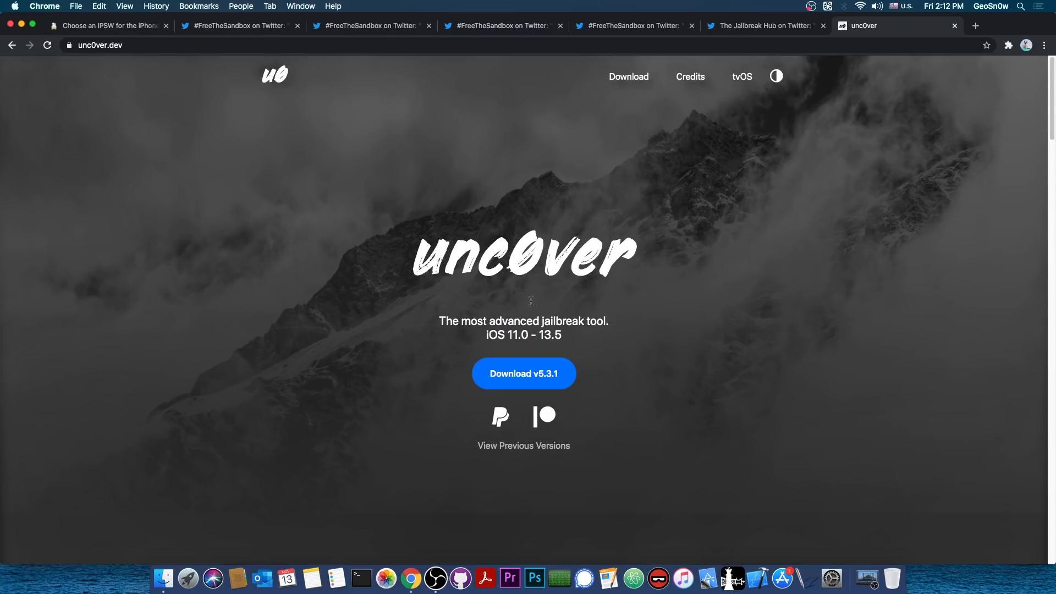
mouse_move(631, 369)
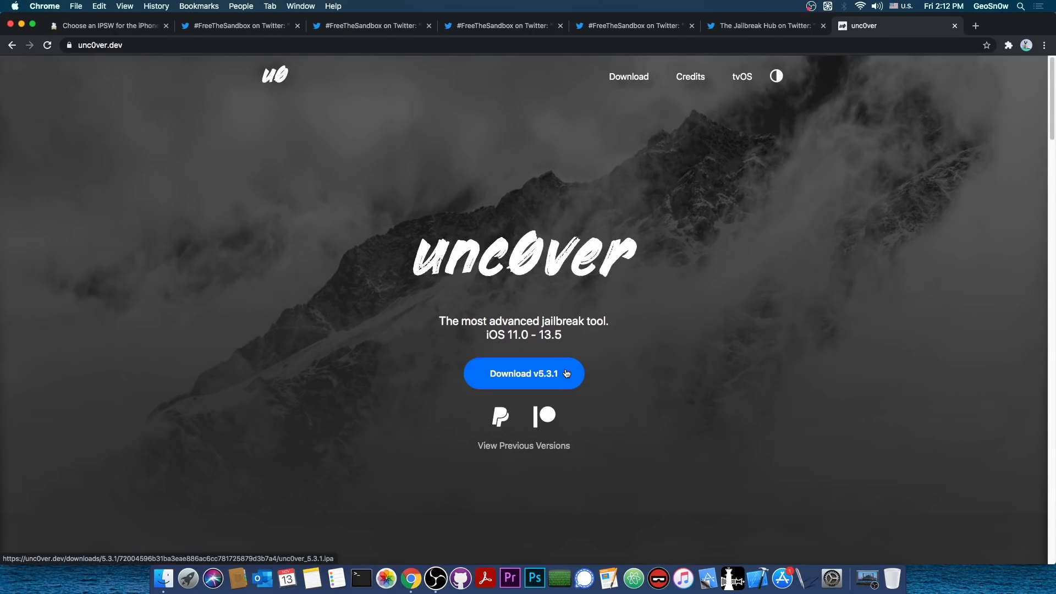
scroll("down", 3)
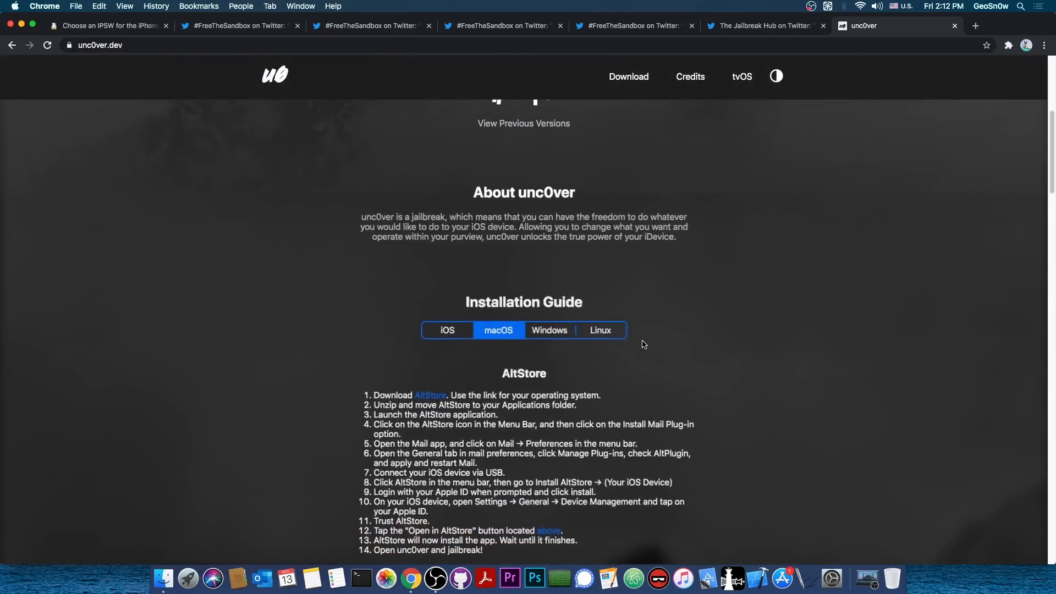
scroll("up", 3)
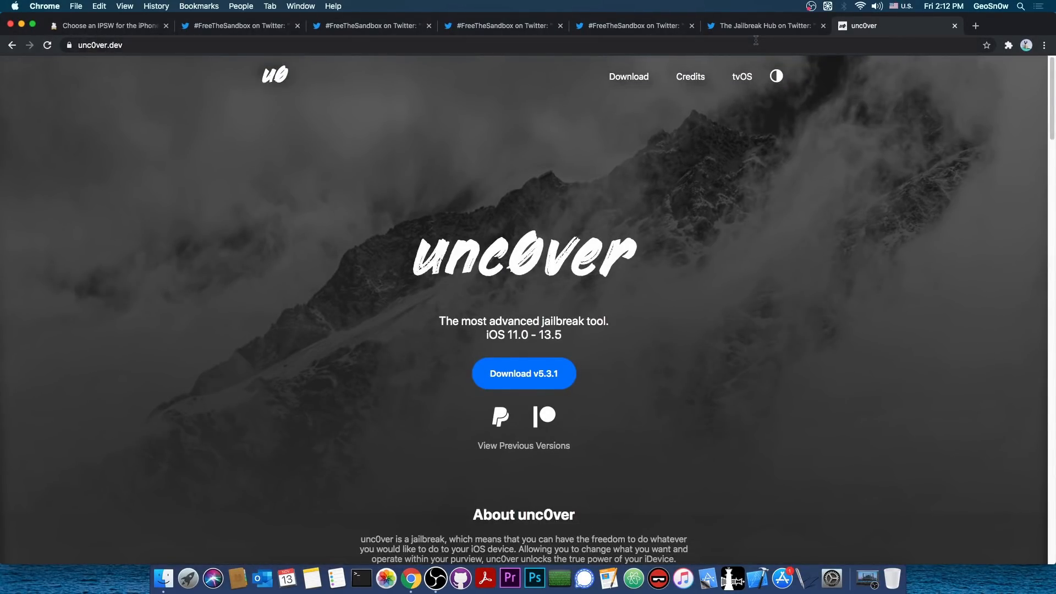
left_click(108, 25)
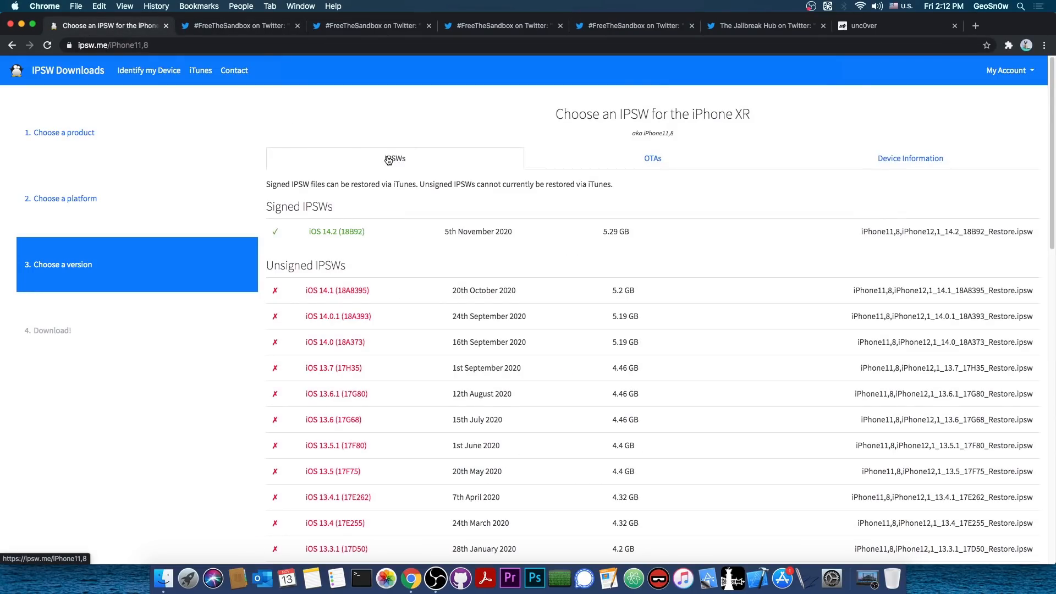
Step: Browse the iOS 13.7 testers tweet, Jailbreak Hub's iOS 14 question and pressure-to-release thread
left_click(370, 25)
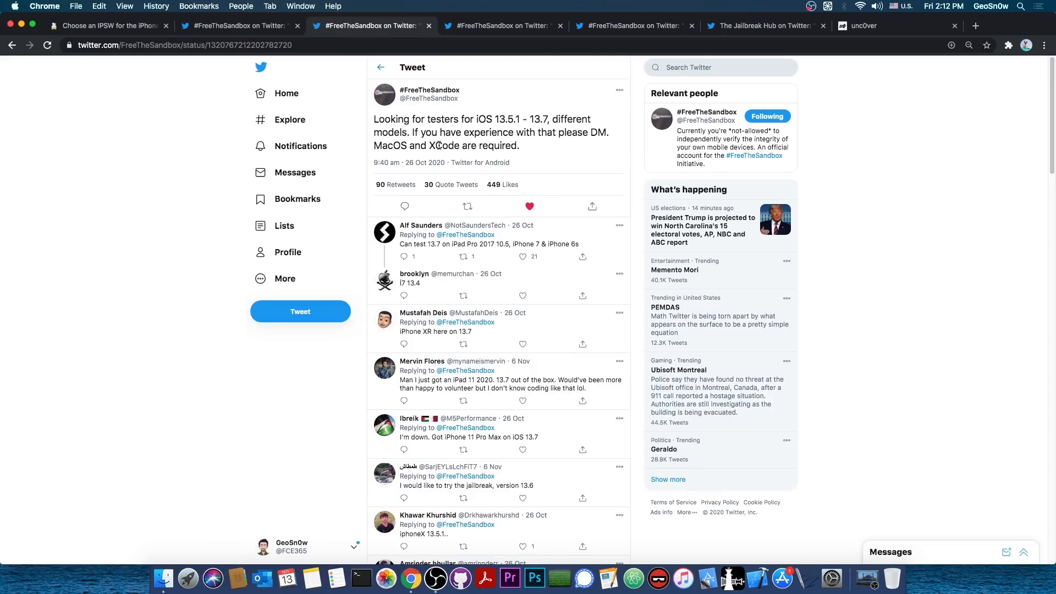
mouse_move(464, 145)
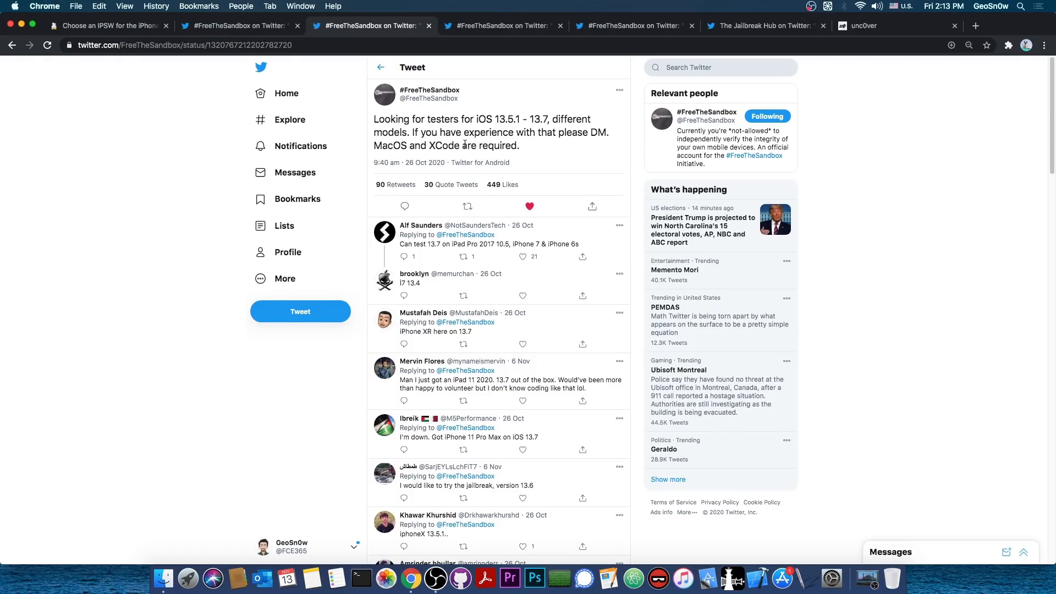
mouse_move(531, 80)
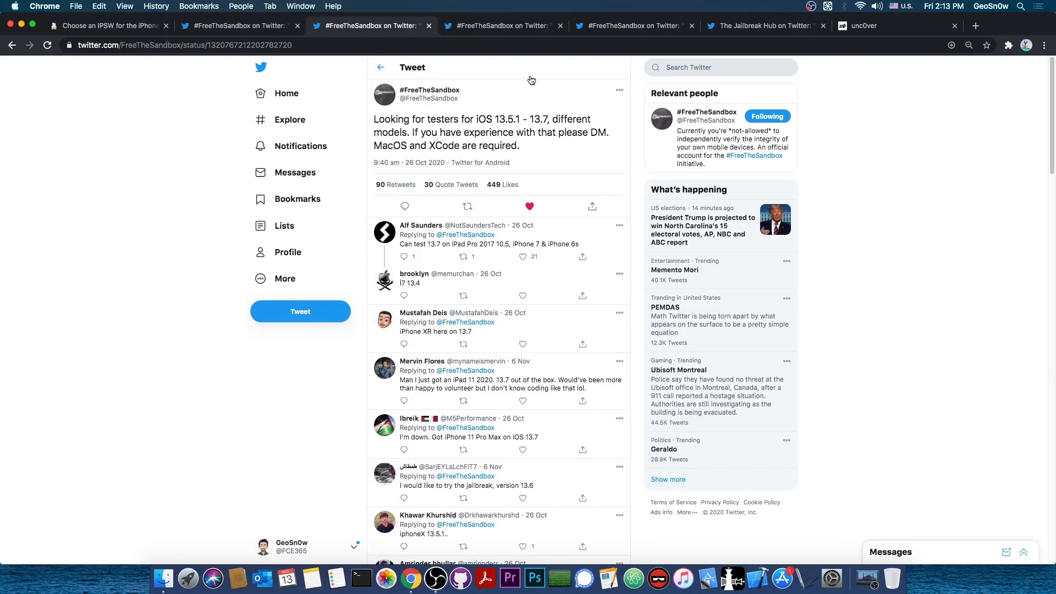
mouse_move(763, 25)
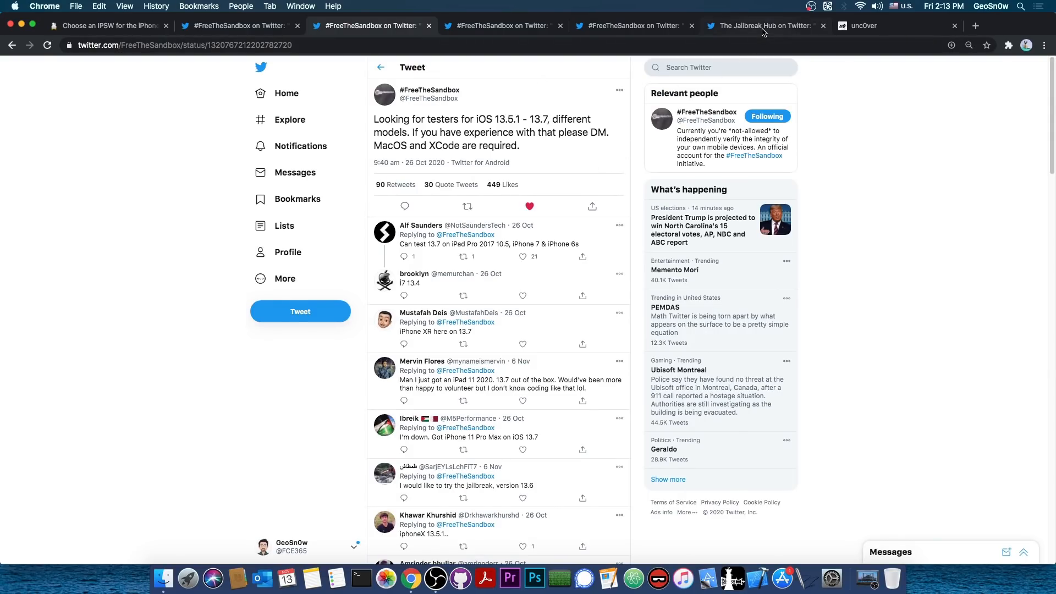
left_click(762, 26)
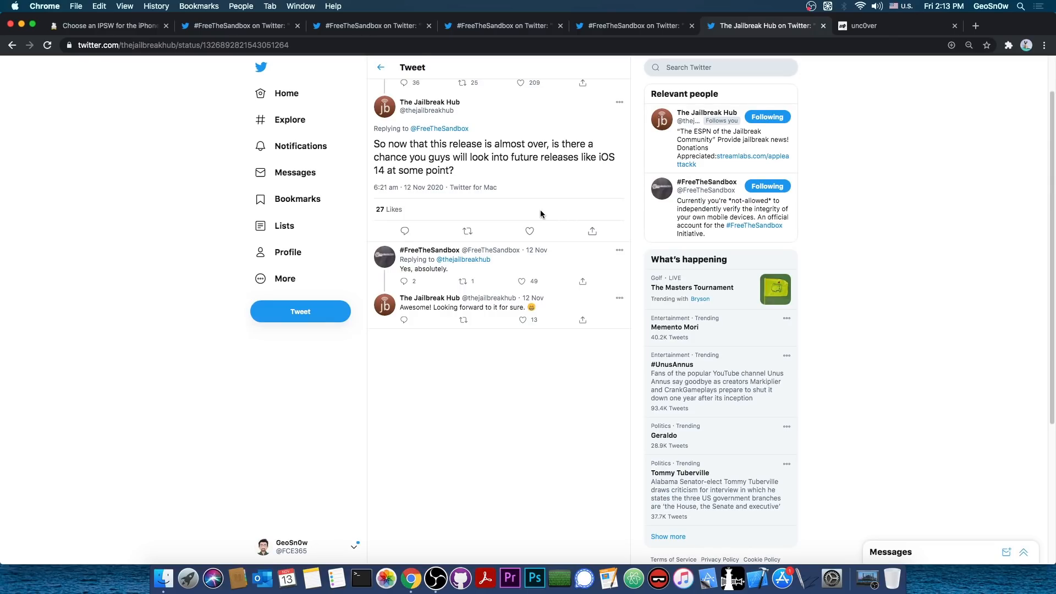
mouse_move(392, 277)
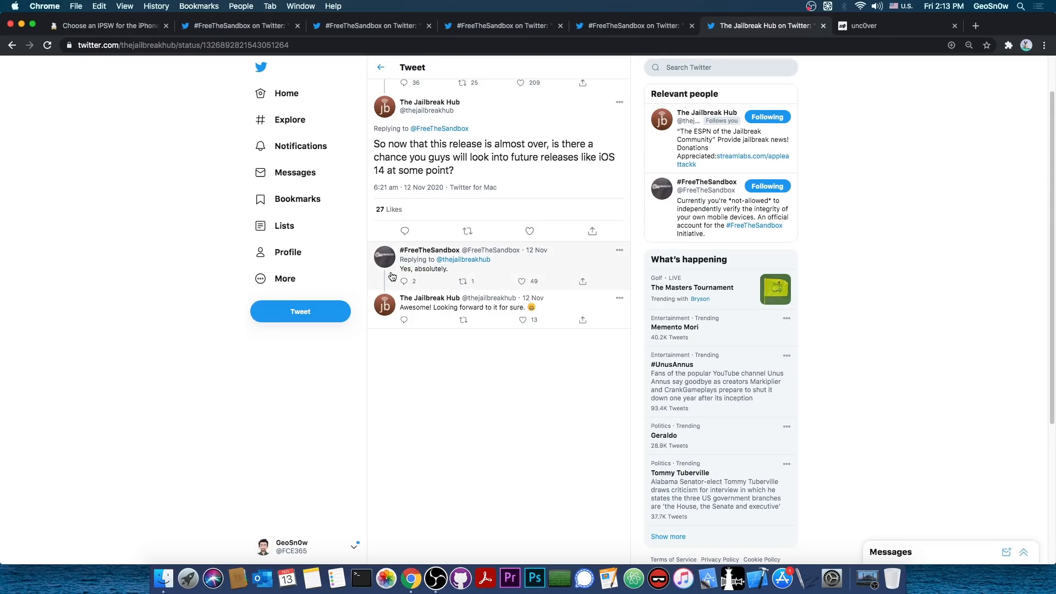
scroll("up", 3)
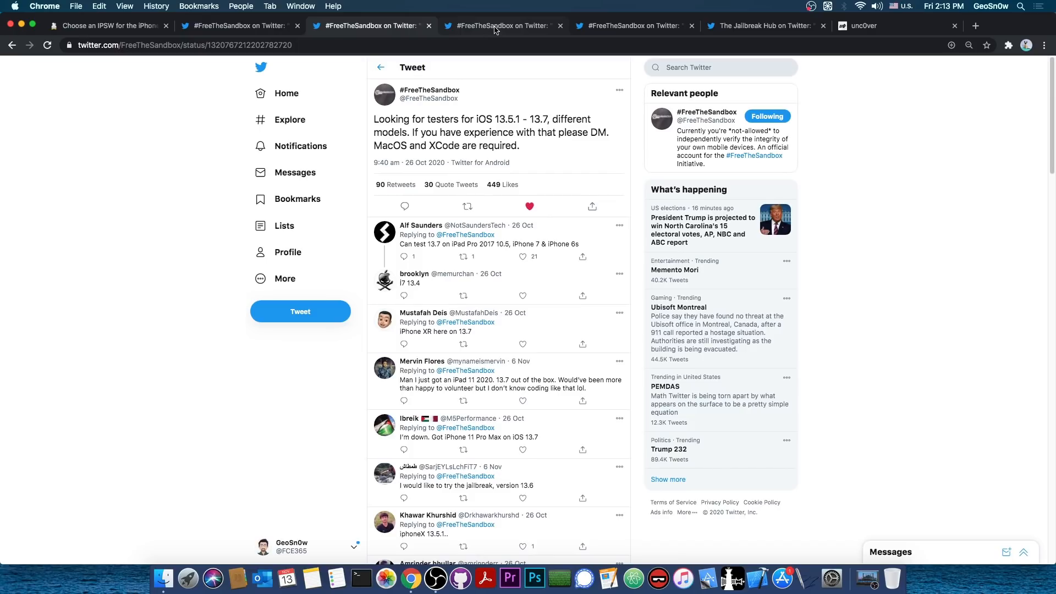
left_click(502, 26)
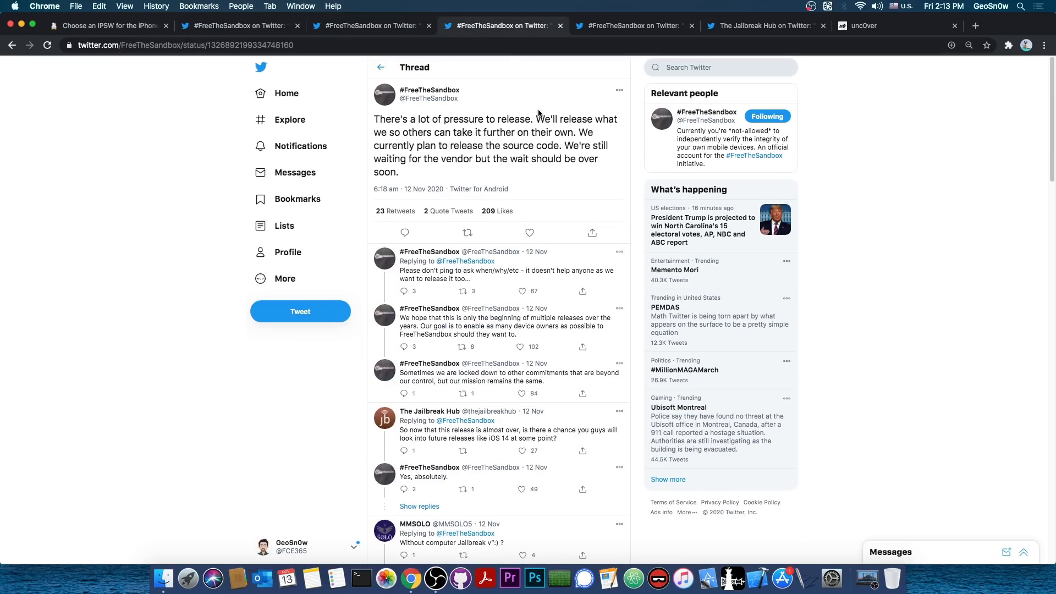
Step: Read the reply describing the LPE with PAC bypass and root SSH, ending on that tab
left_click(634, 26)
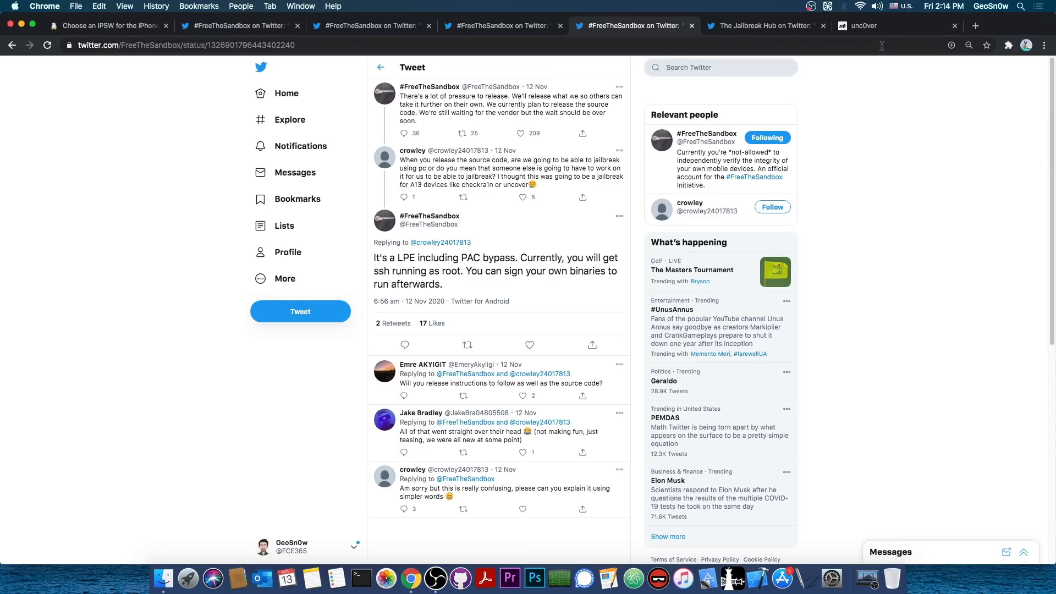
mouse_move(881, 144)
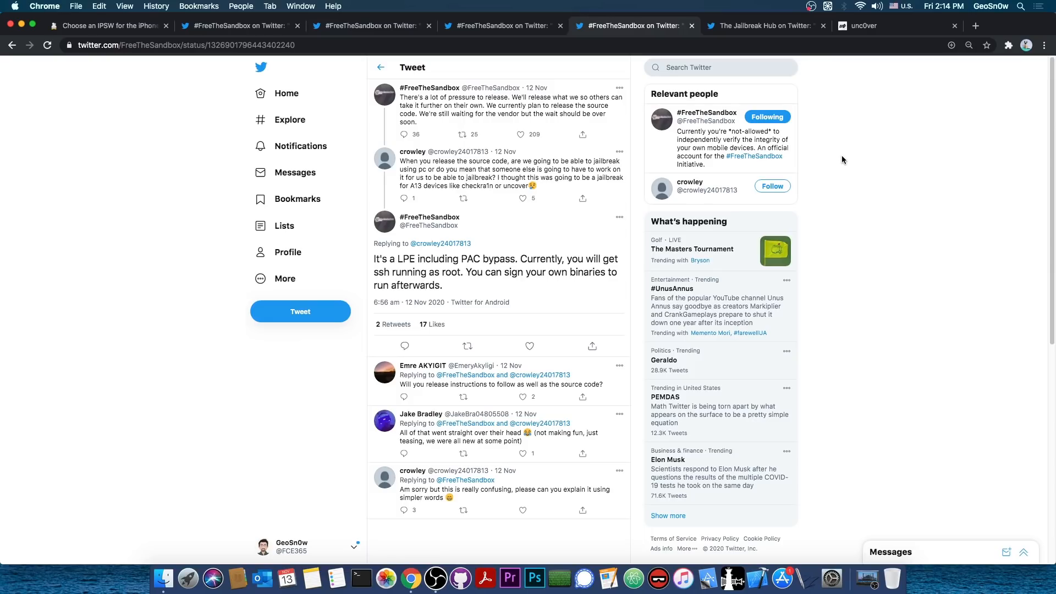
scroll("down", 3)
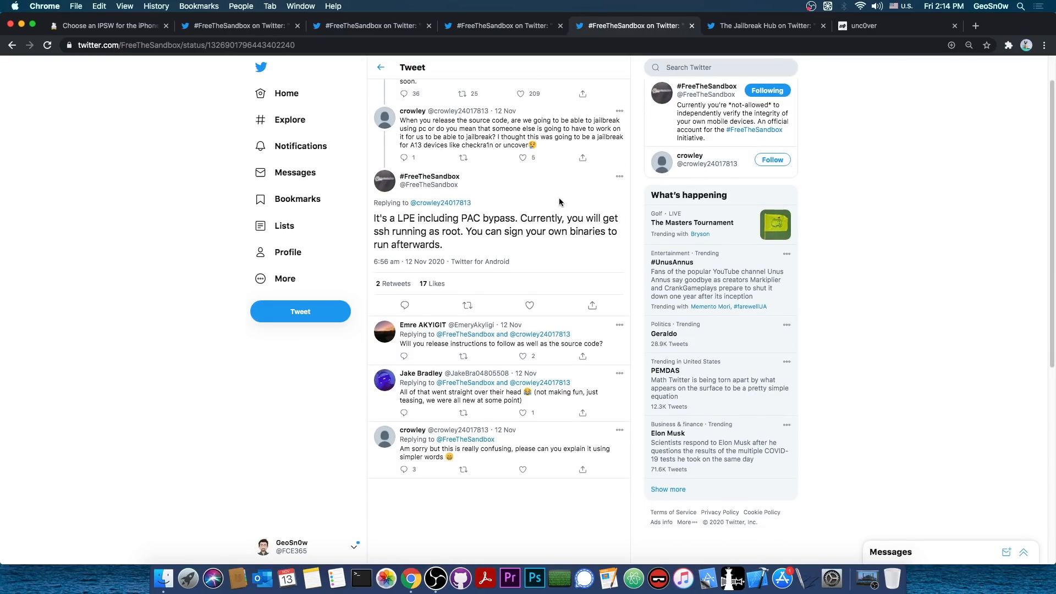
mouse_move(487, 222)
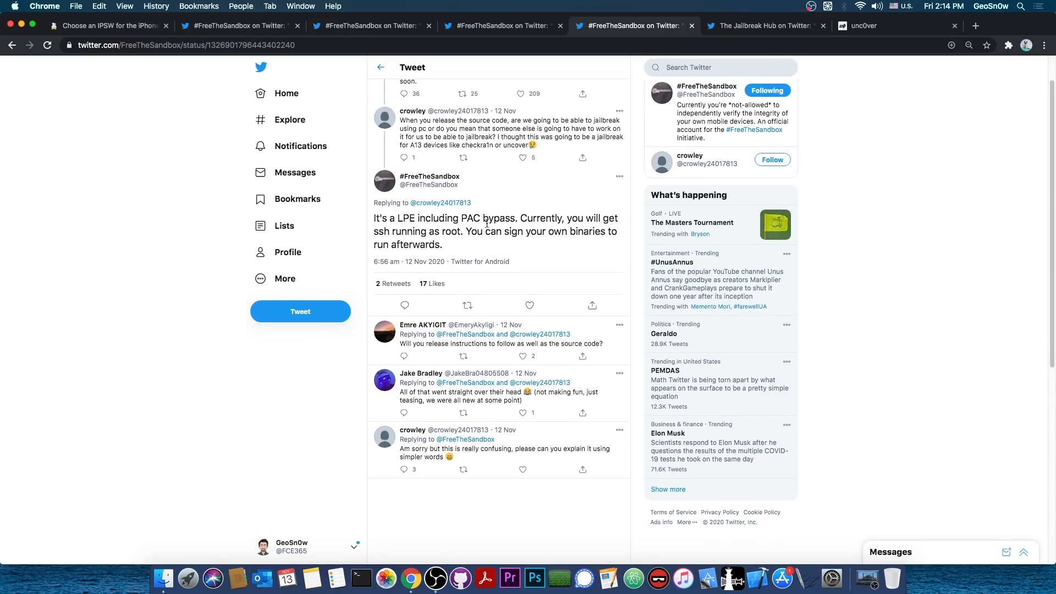
mouse_move(472, 248)
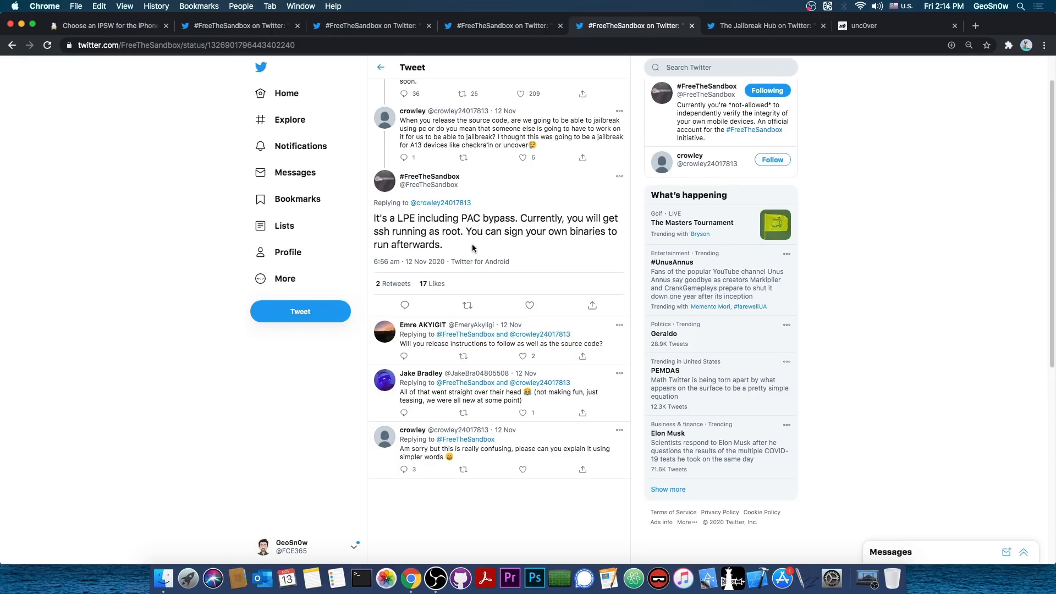
mouse_move(468, 241)
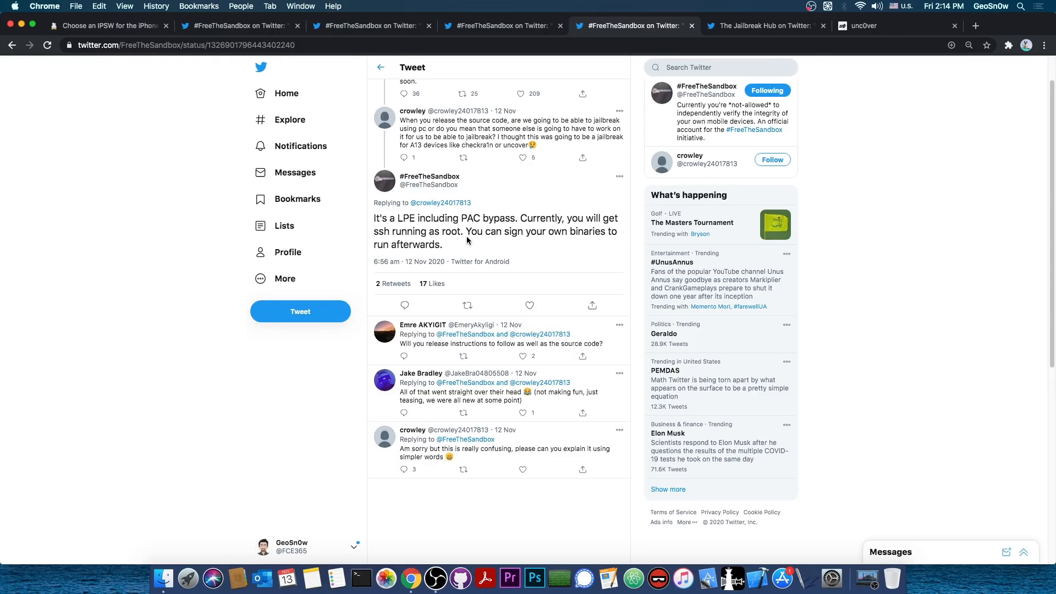
scroll("down", 3)
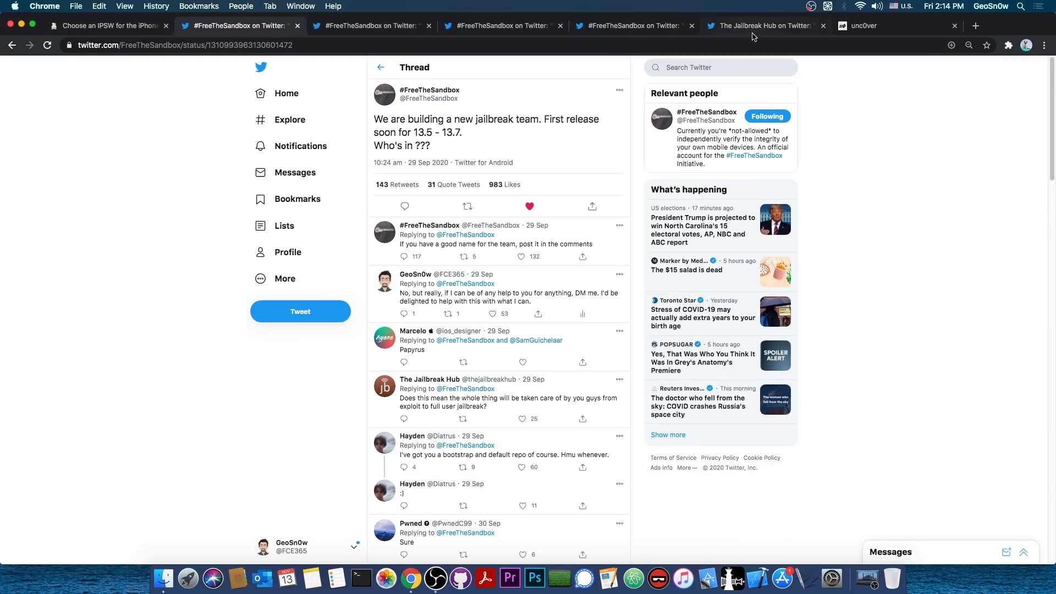
left_click(761, 26)
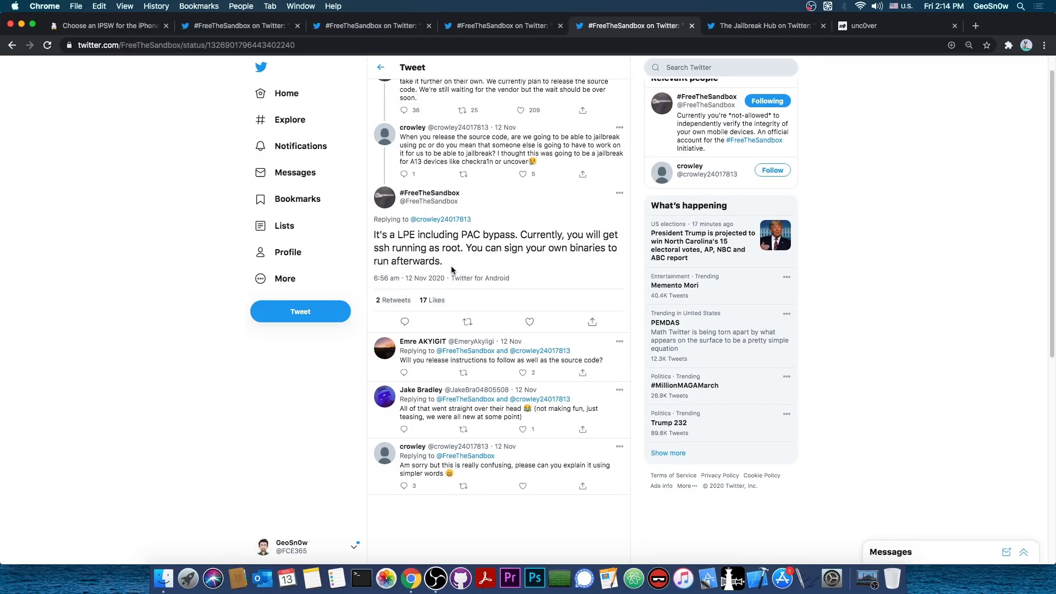
mouse_move(462, 267)
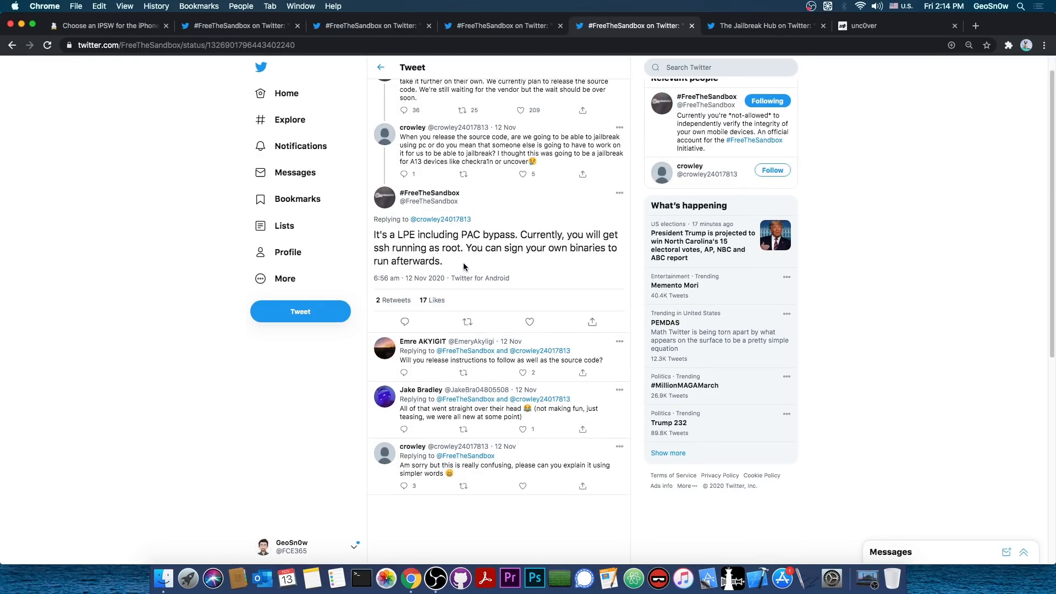